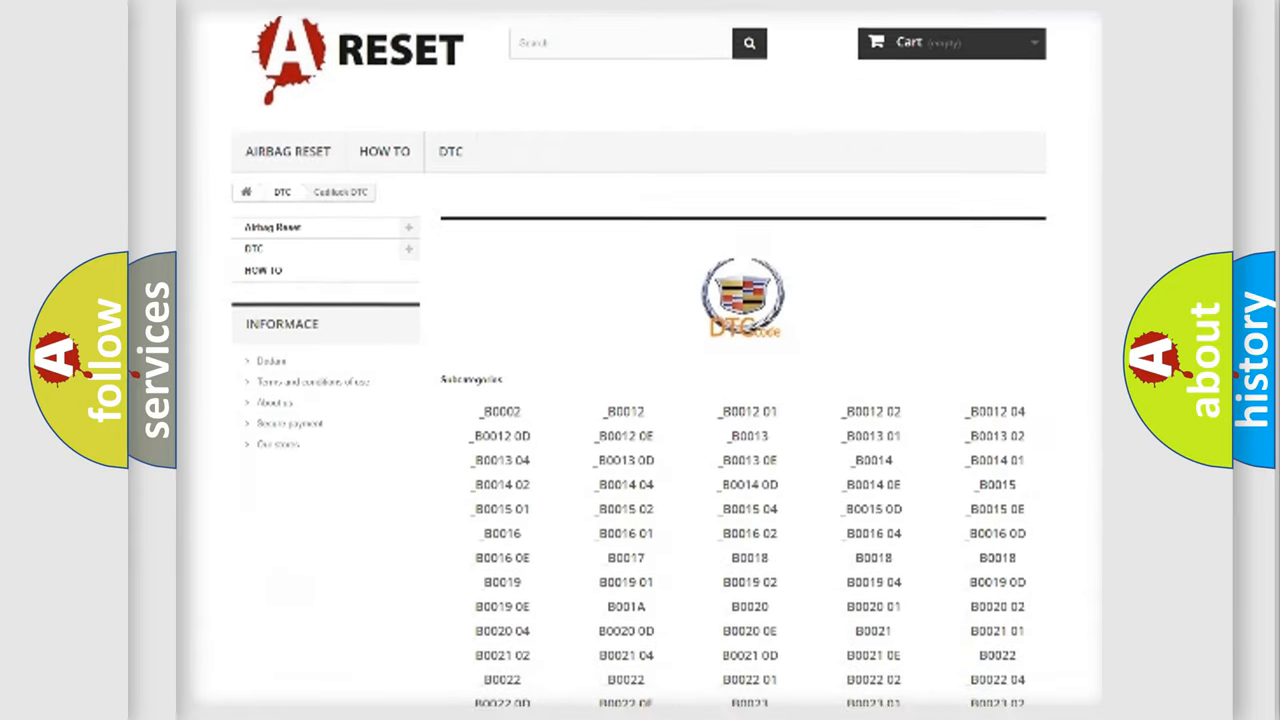
scroll(down, 3)
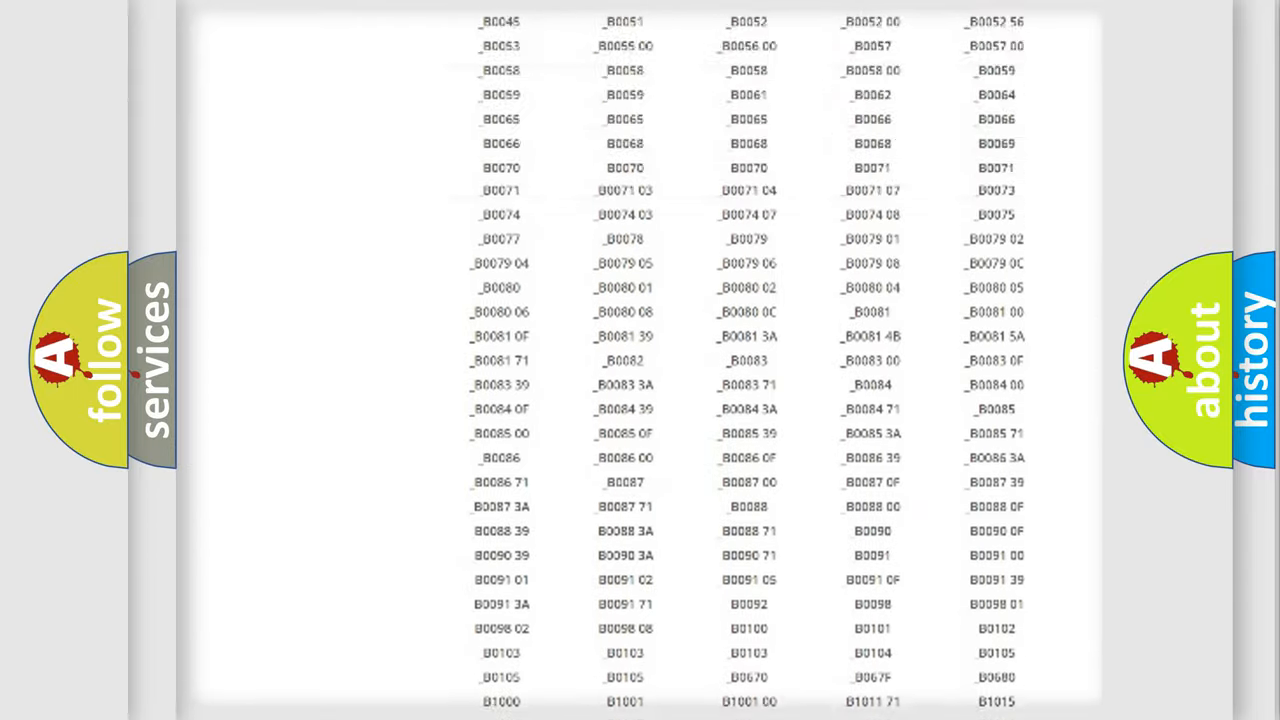
scroll(up, 3)
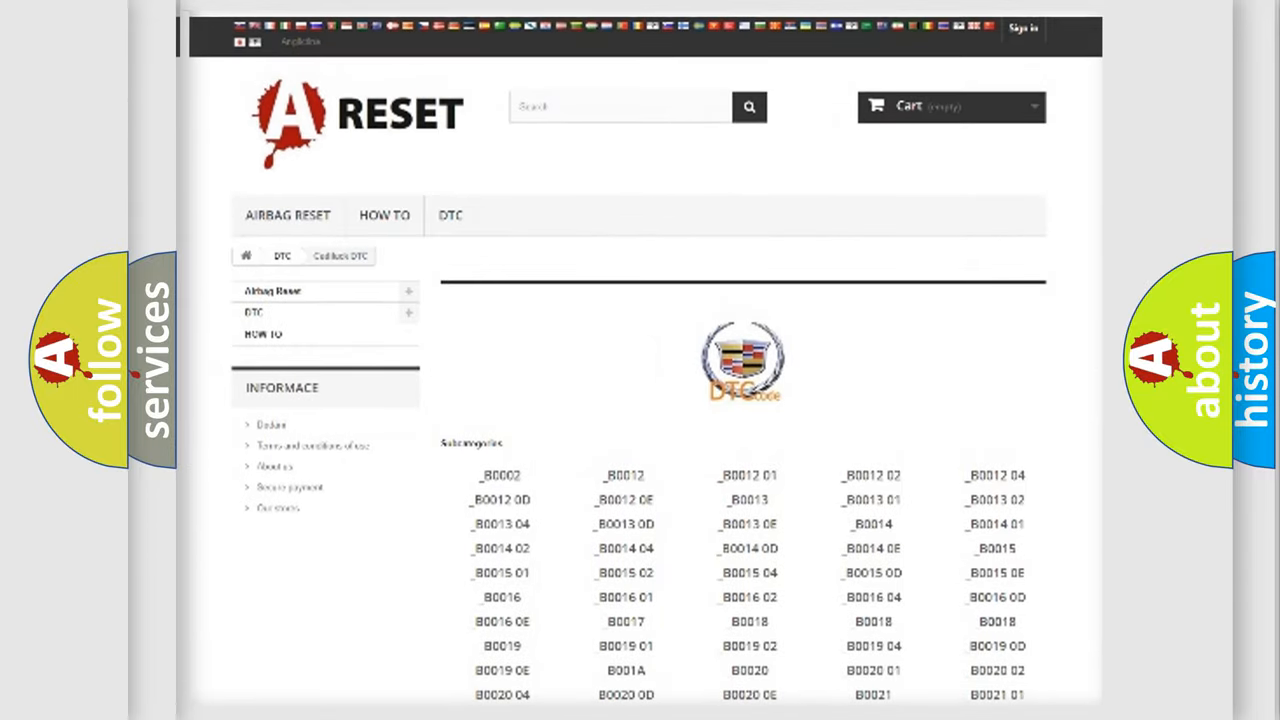